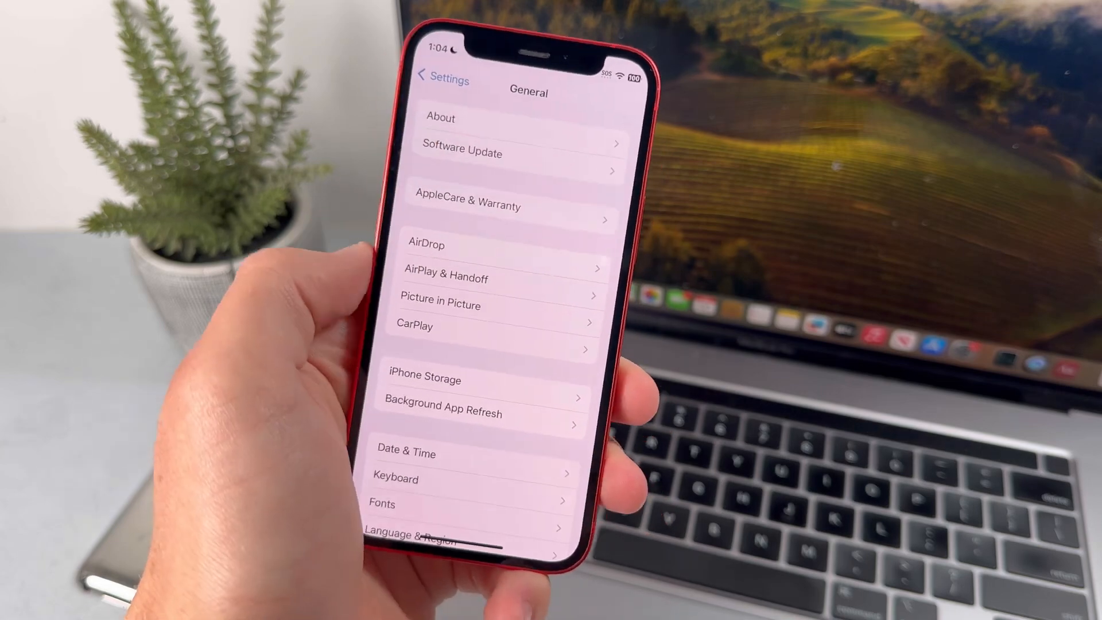
# Launch Safari and start entering developer.apple.com in the address bar
pyautogui.click(519, 153)
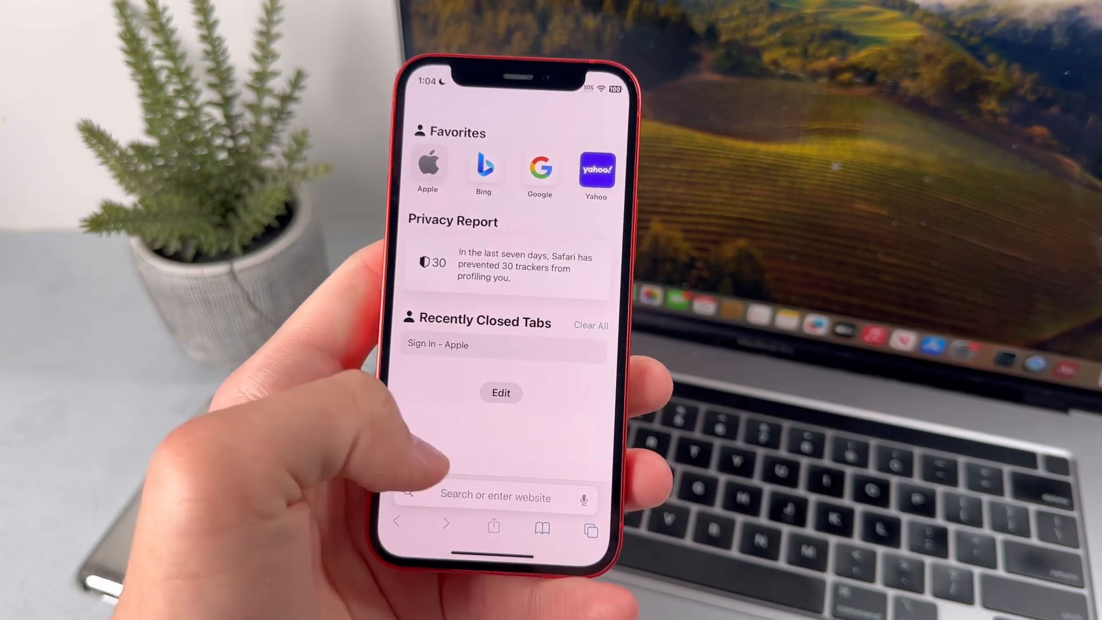
pyautogui.click(495, 499)
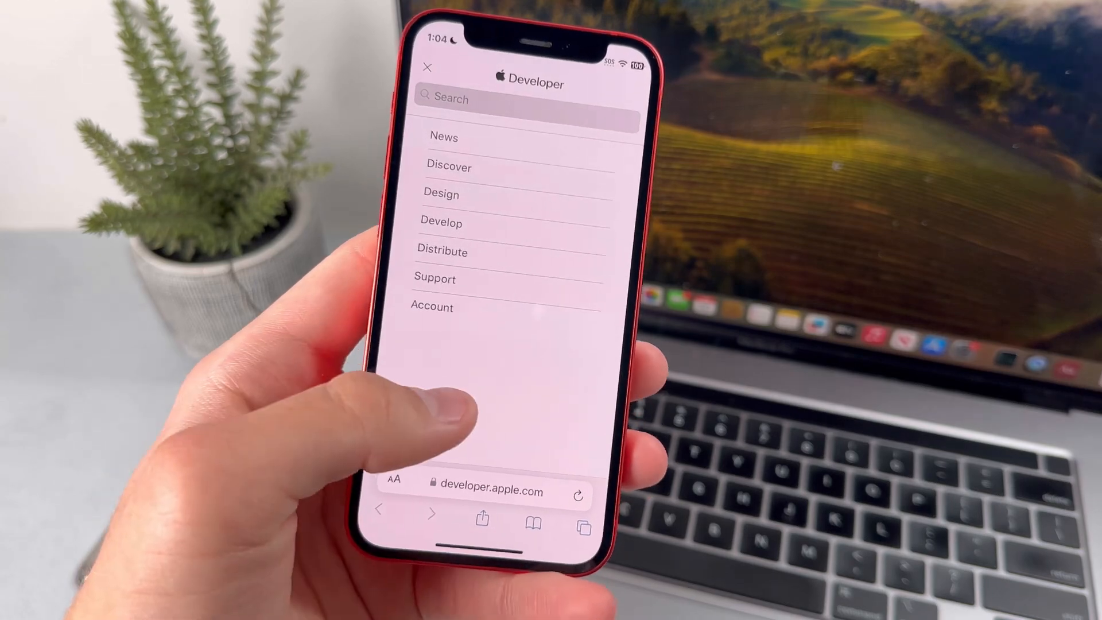
# Enter the Account section and submit the accepted Apple Developer Agreement with communications declined
pyautogui.click(433, 307)
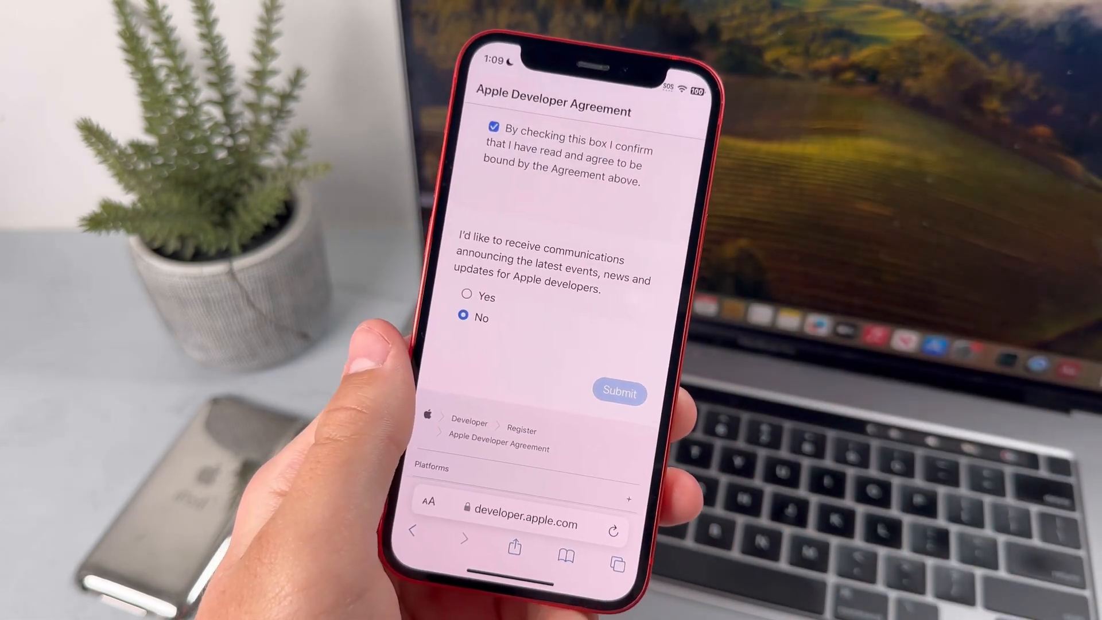
pyautogui.click(619, 392)
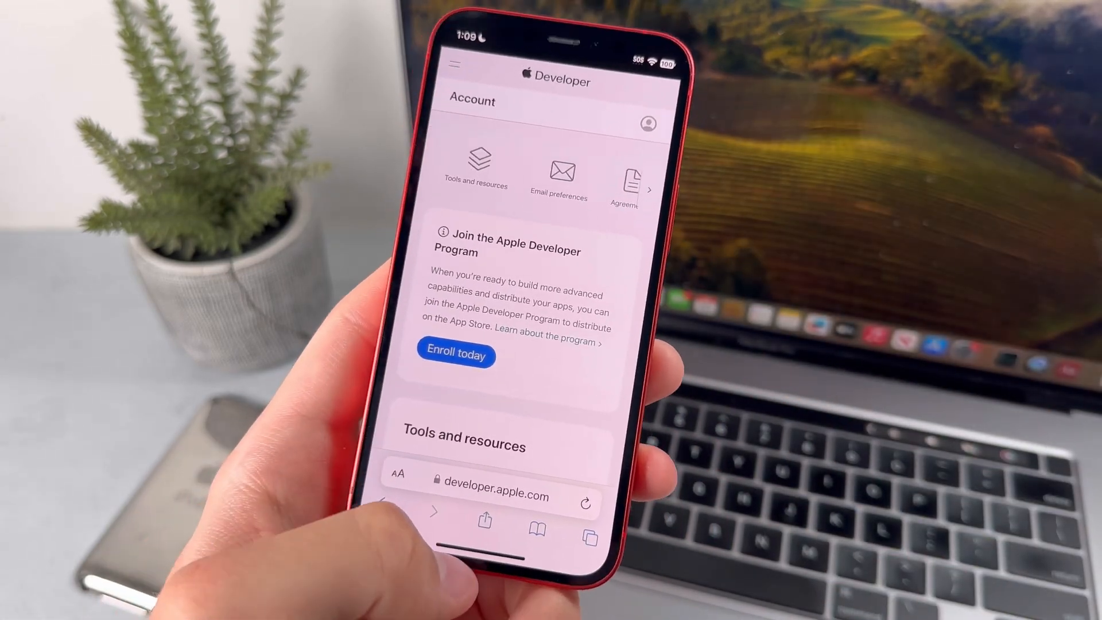